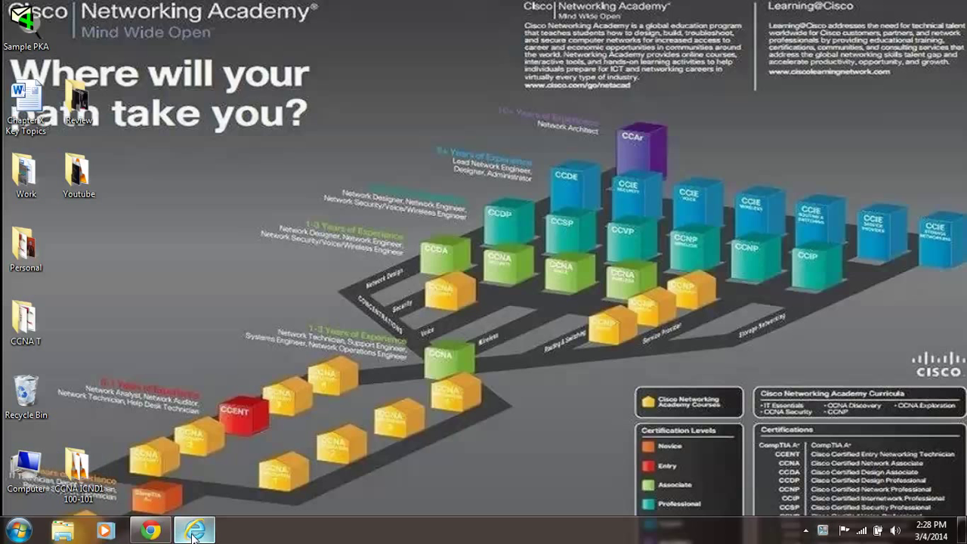
- Bring the browser with the EasyComputerUse YouTube channel page to the front
click(191, 541)
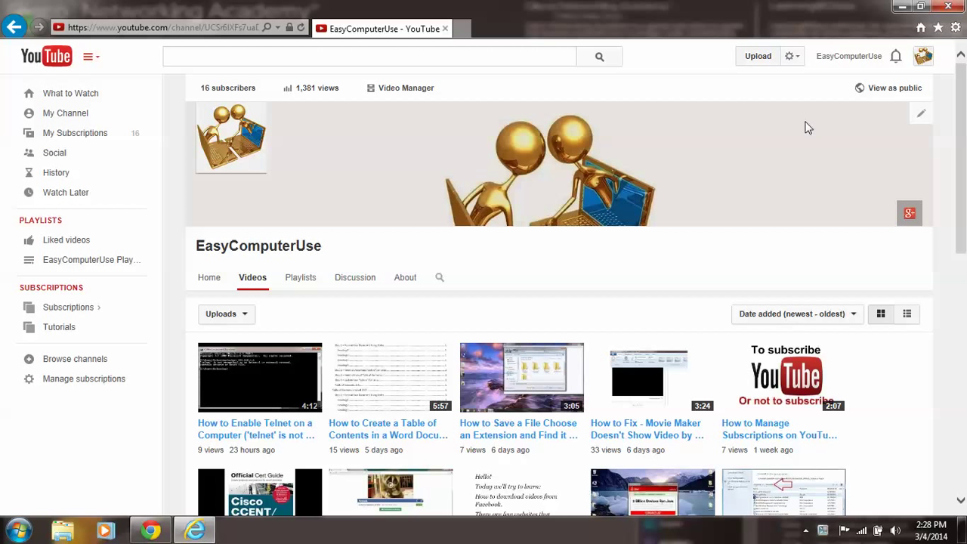
mouse_move(783, 97)
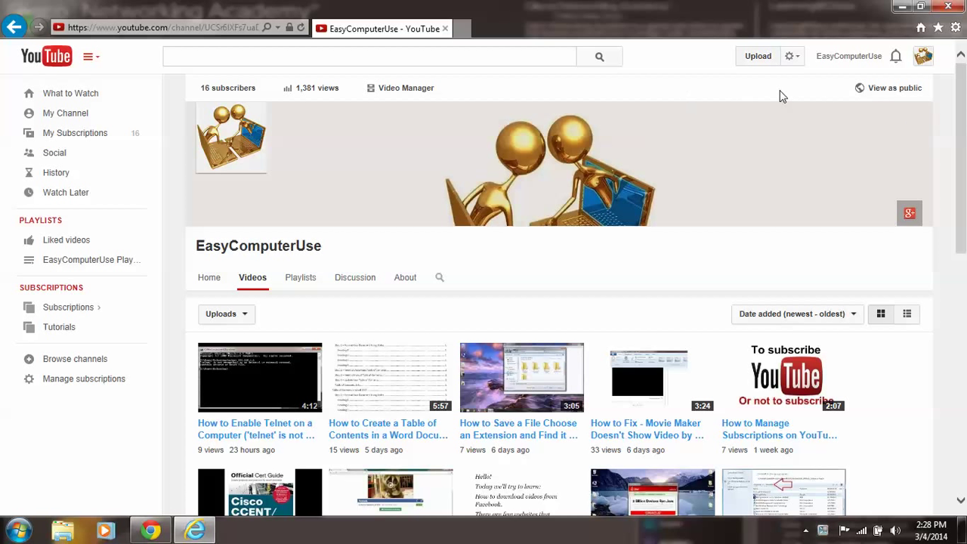
mouse_move(744, 57)
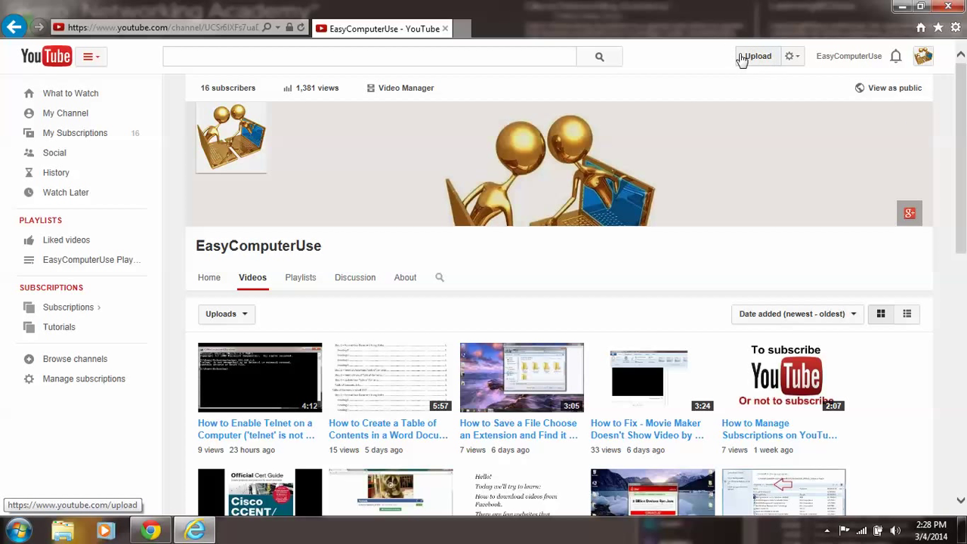
mouse_move(790, 56)
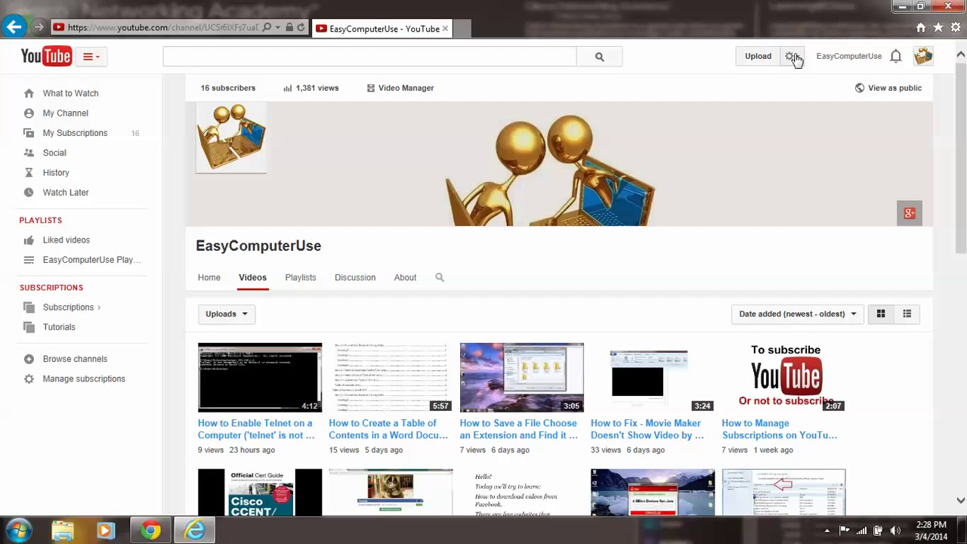
- Show the account tools menu from the gear icon beside Upload
click(791, 56)
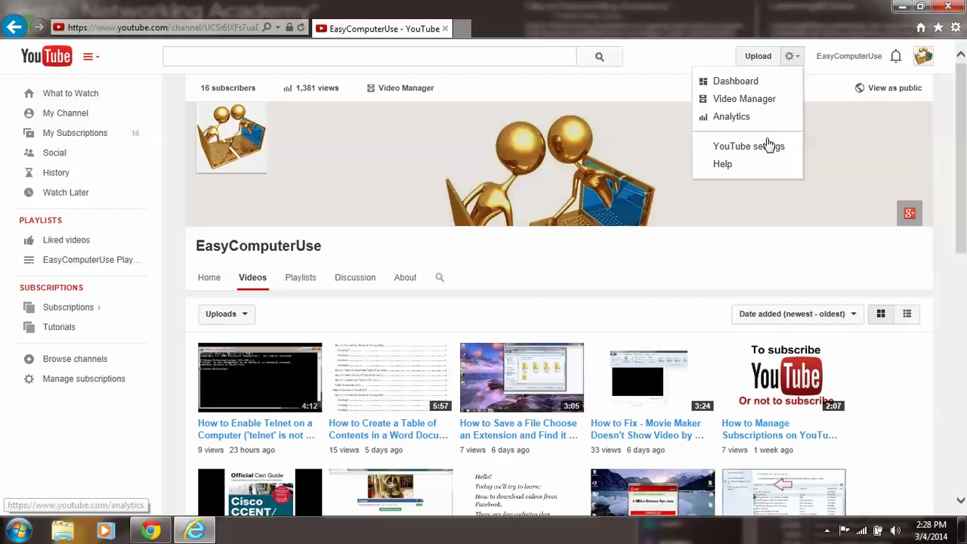
mouse_move(749, 145)
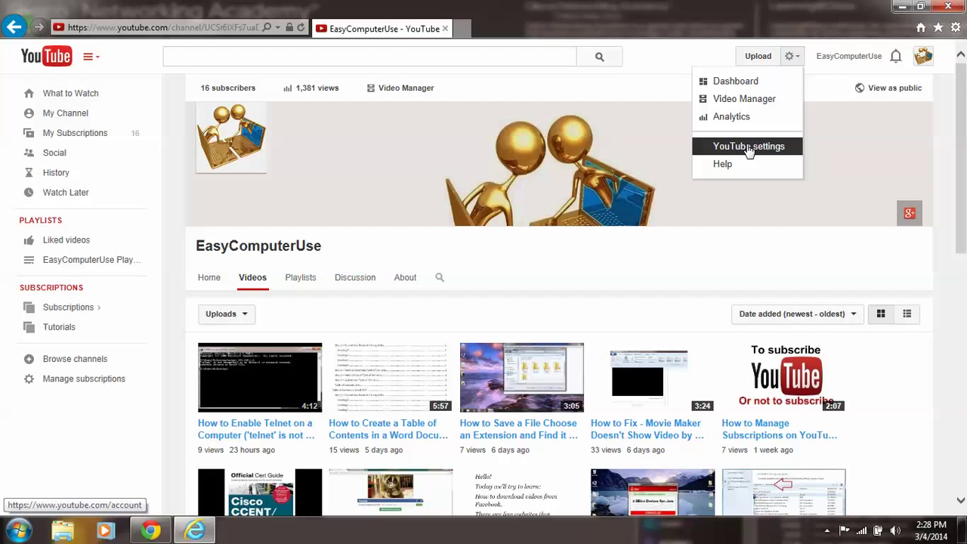
mouse_move(733, 151)
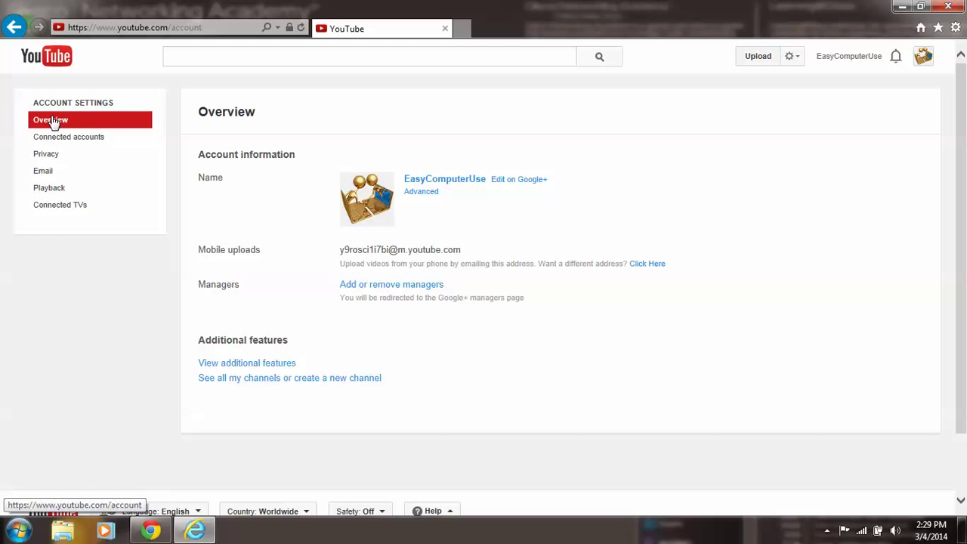
mouse_move(88, 119)
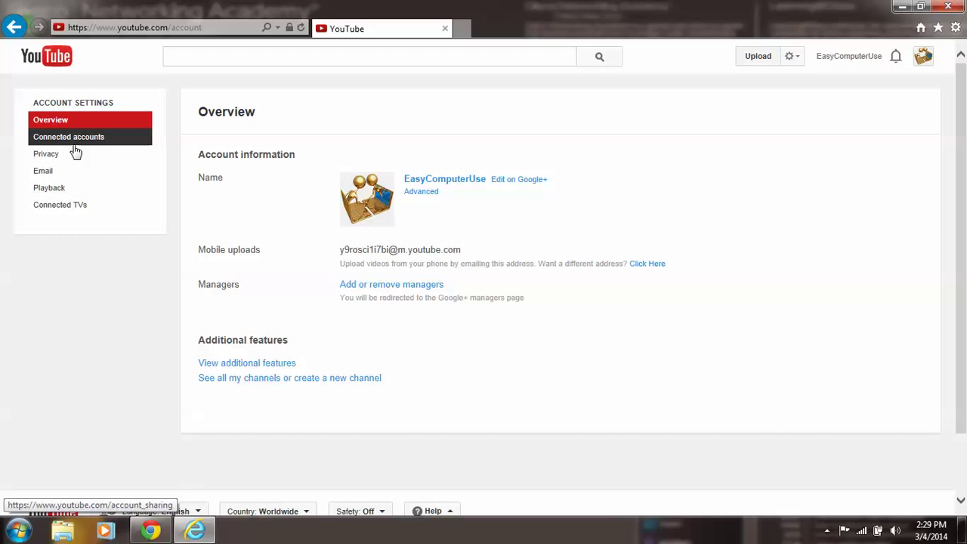
mouse_move(45, 154)
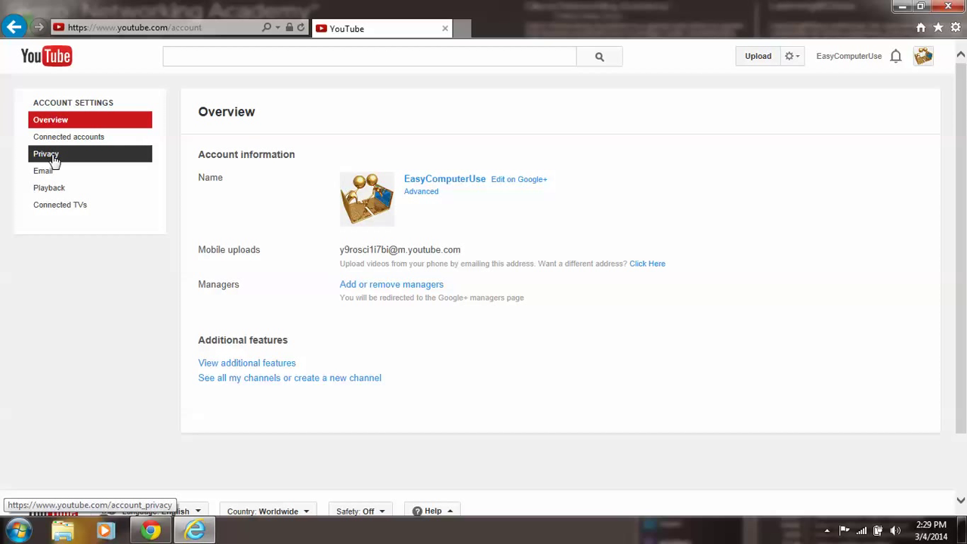
- Go to the Privacy page in the Account Settings sidebar
click(46, 154)
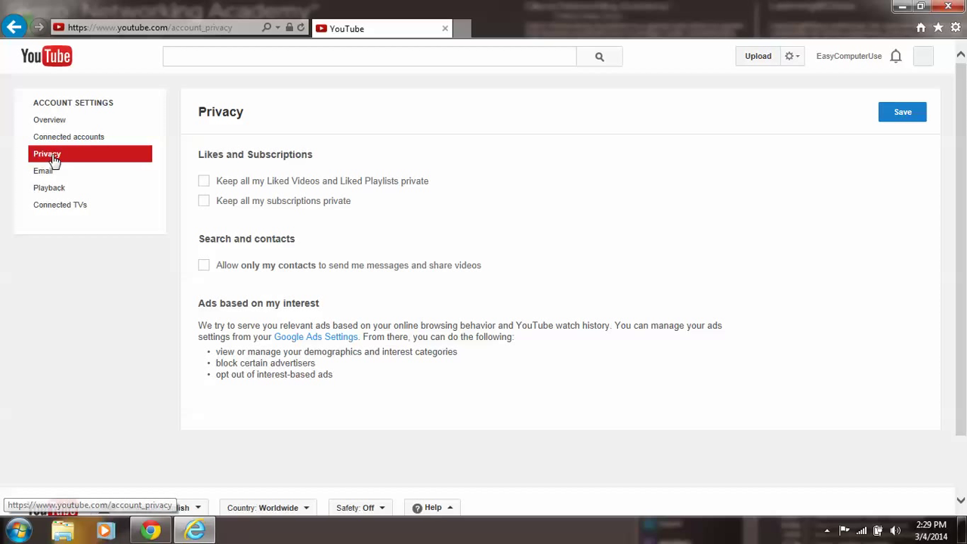
mouse_move(222, 174)
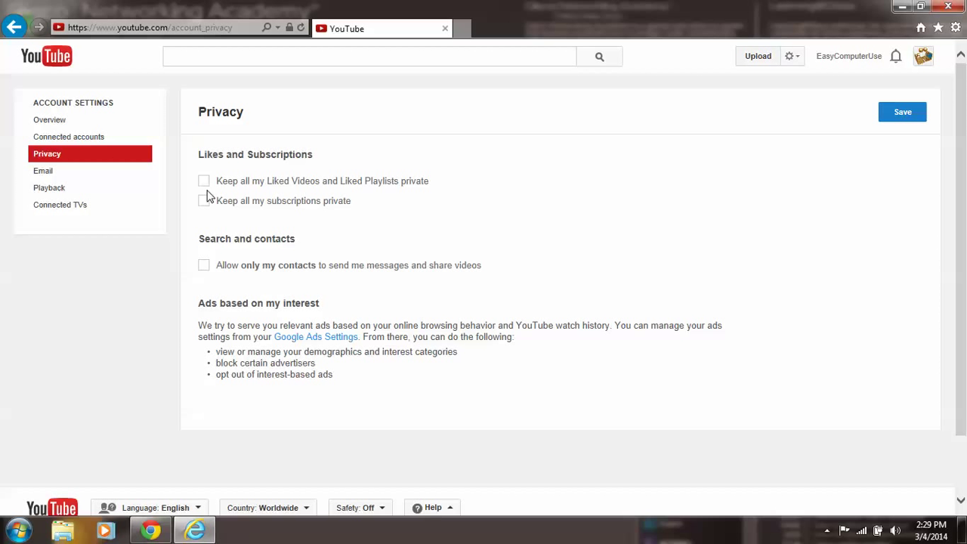
- Tick the options keeping liked videos/playlists and subscriptions private
click(203, 181)
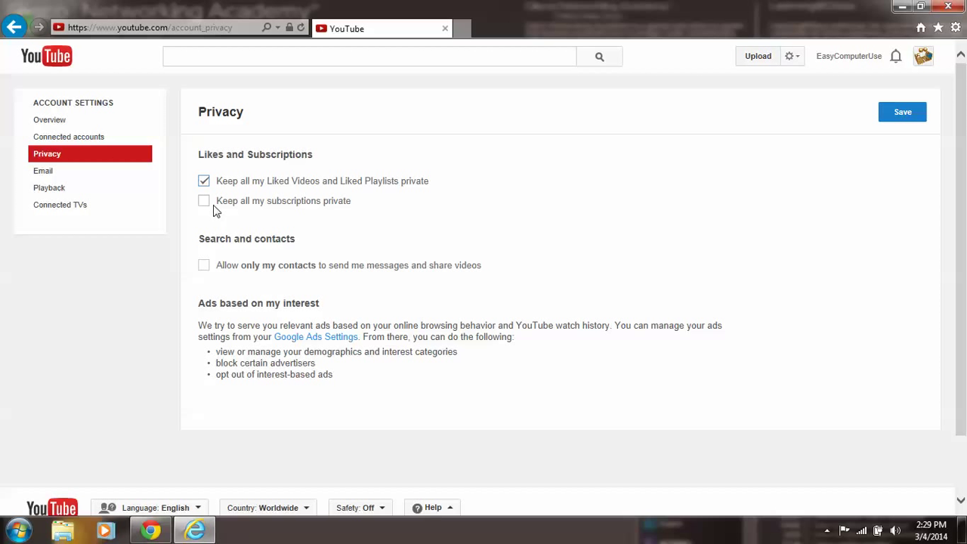
click(203, 200)
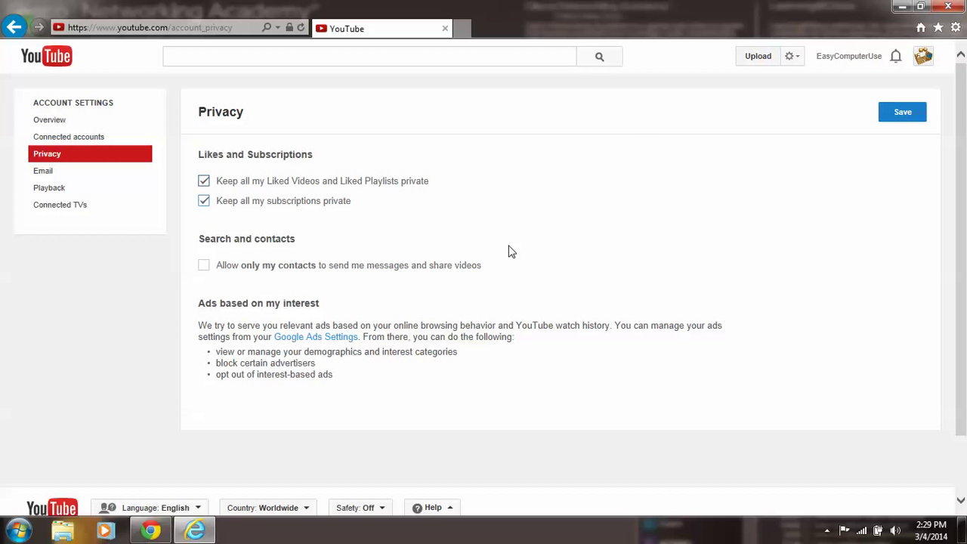
mouse_move(902, 112)
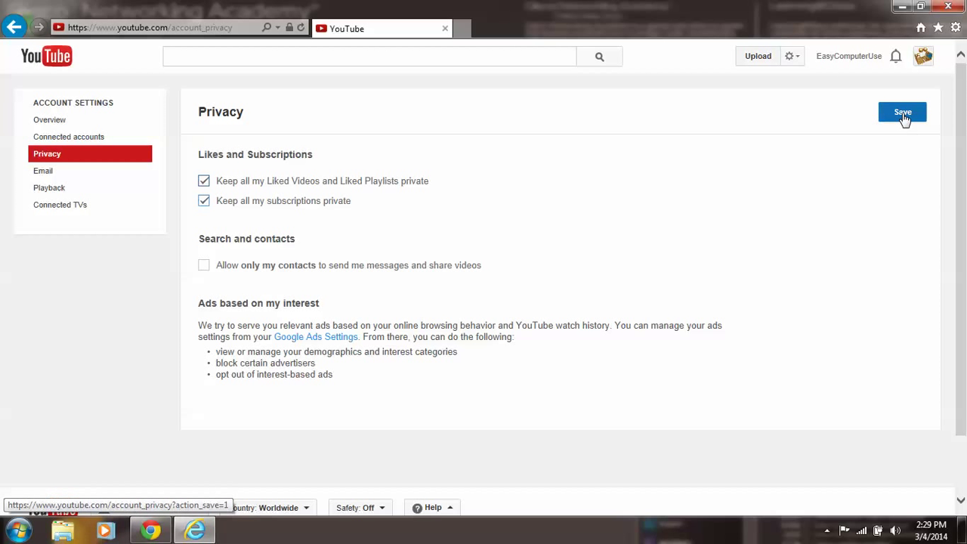
- Save the Privacy page so likes and subscriptions stay private
click(902, 112)
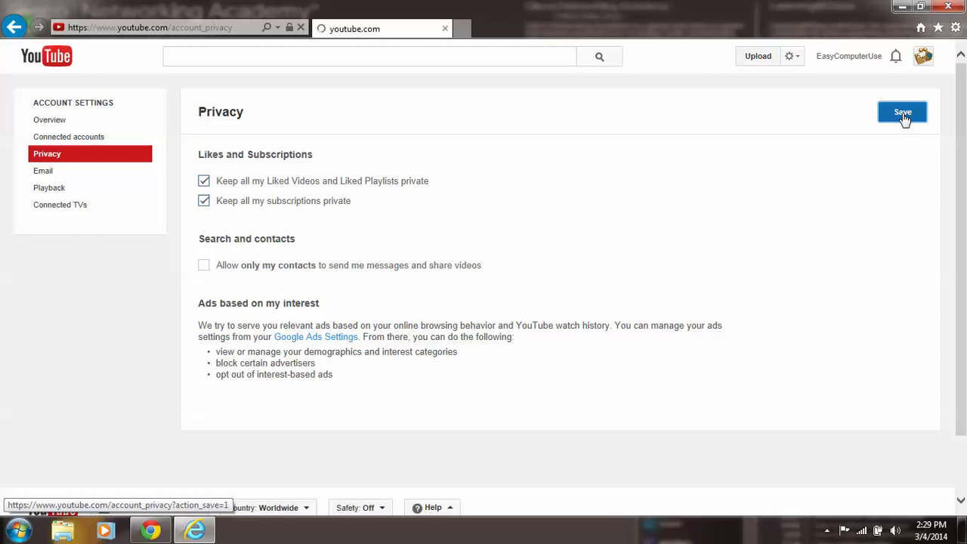
click(902, 111)
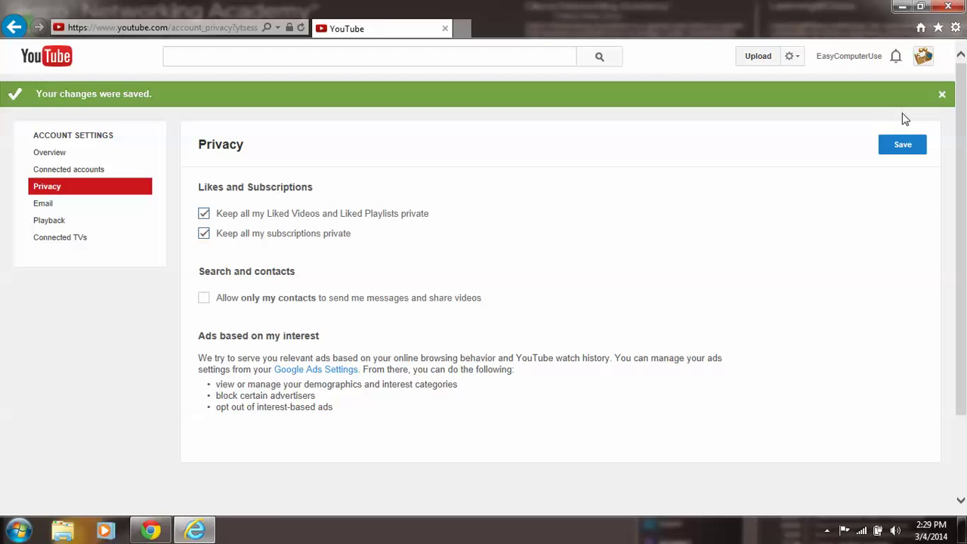
mouse_move(804, 86)
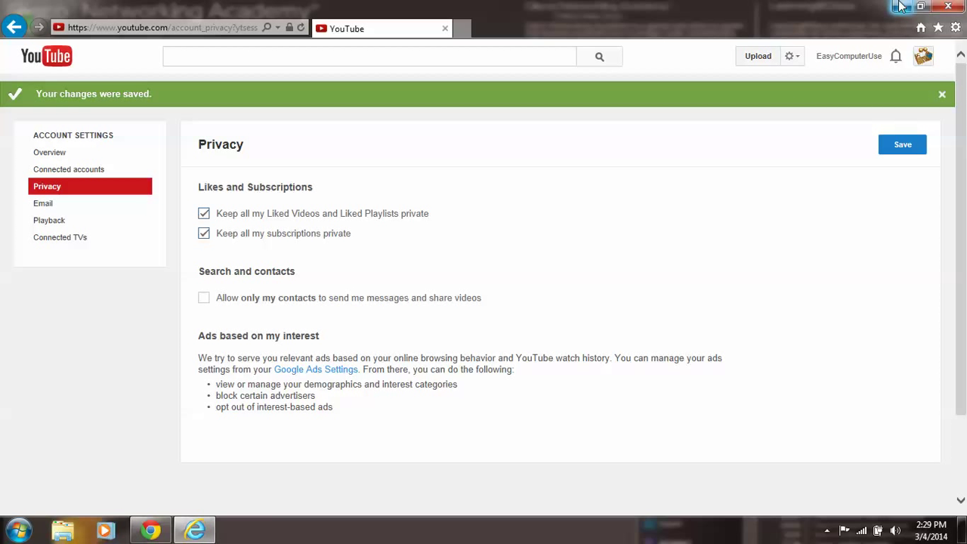
mouse_move(904, 6)
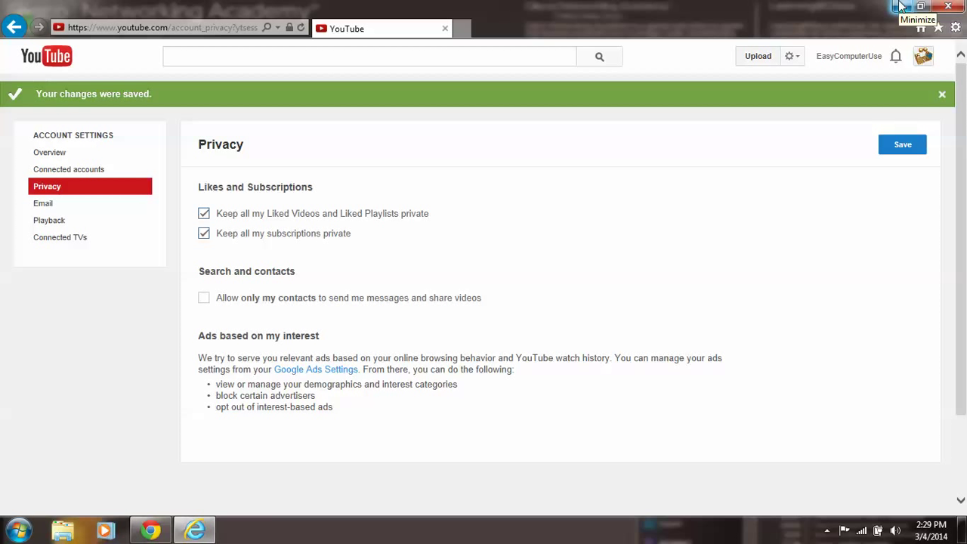